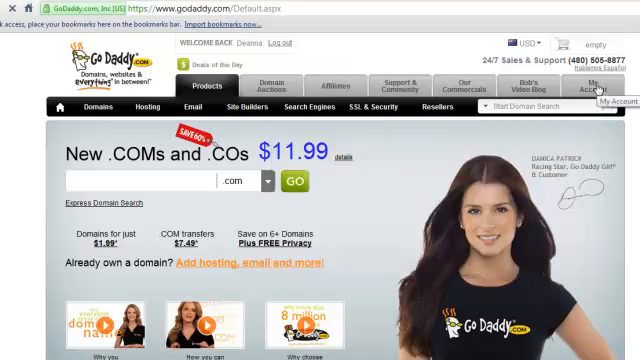
# Go to the domains list and open FANTASTICFREEMARKETINGTRAINING.COM's details with its nameserver settings.
pyautogui.click(600, 88)
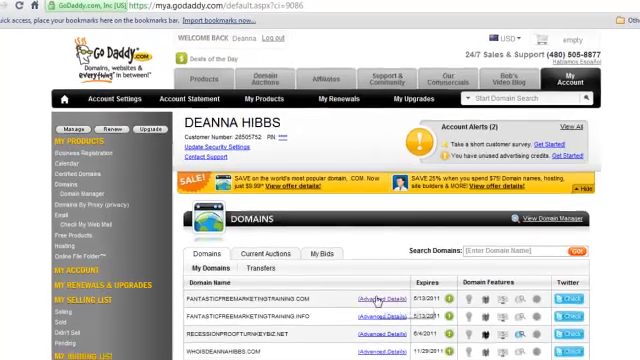
pyautogui.scroll(-3)
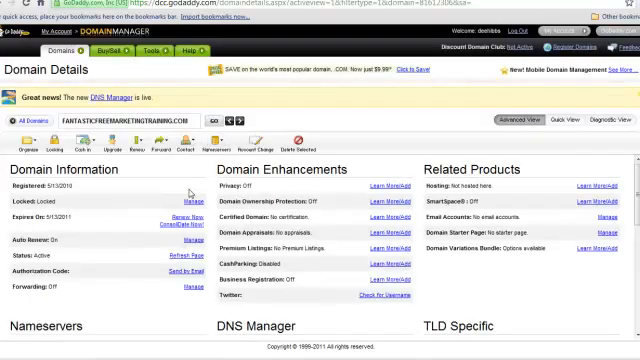
pyautogui.click(222, 148)
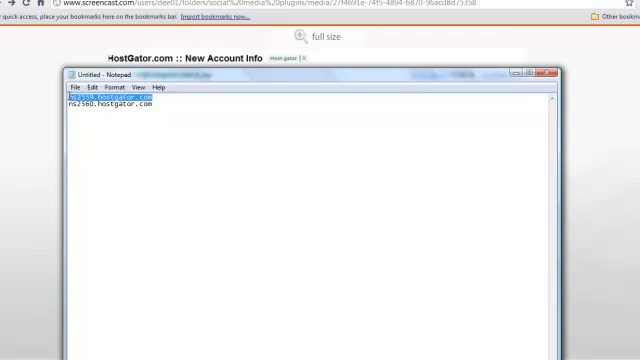
pyautogui.rightClick(80, 100)
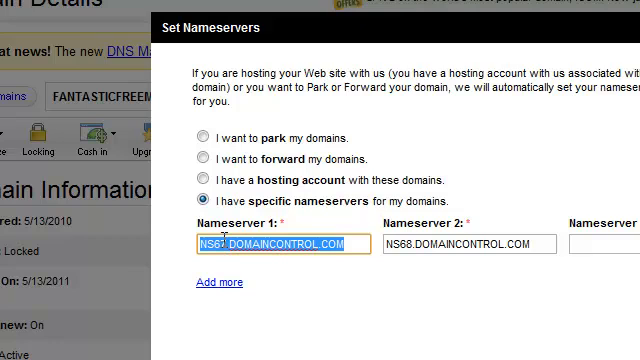
# Paste NS2559.HOSTGATOR.COM into Nameserver 1 and select Nameserver 2 for ns2560.hostgator.com.
pyautogui.rightClick(270, 244)
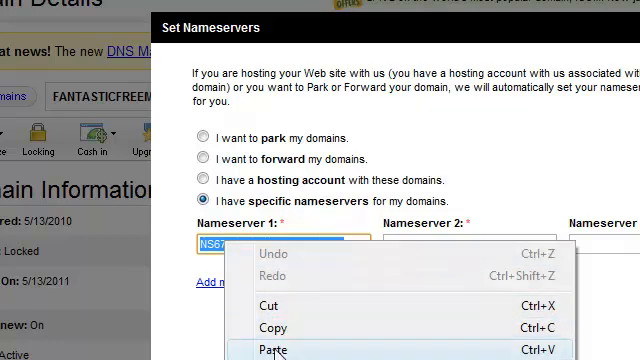
pyautogui.click(276, 348)
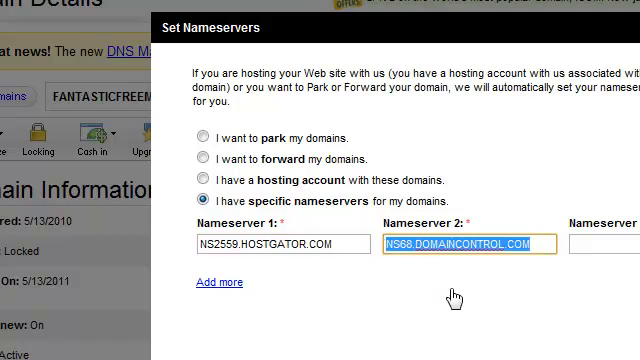
pyautogui.tripleClick(456, 244)
pyautogui.write('ns2560.hostgator.com')
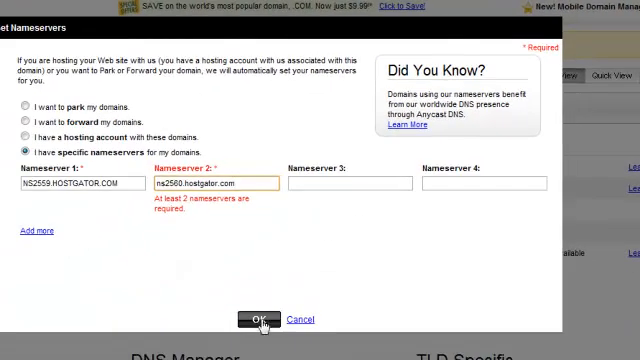
# Confirm OK in Set Nameservers to submit the HostGator nameservers.
pyautogui.scroll(-3)
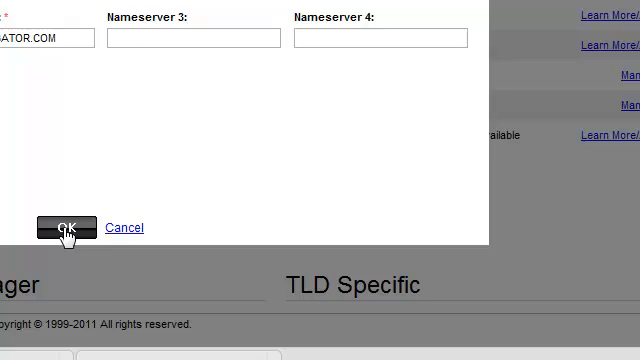
pyautogui.click(64, 228)
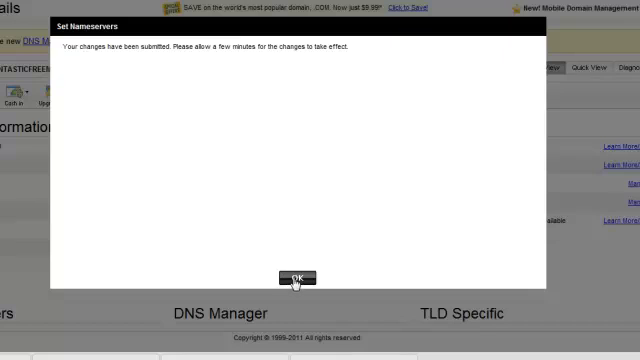
pyautogui.moveTo(348, 160)
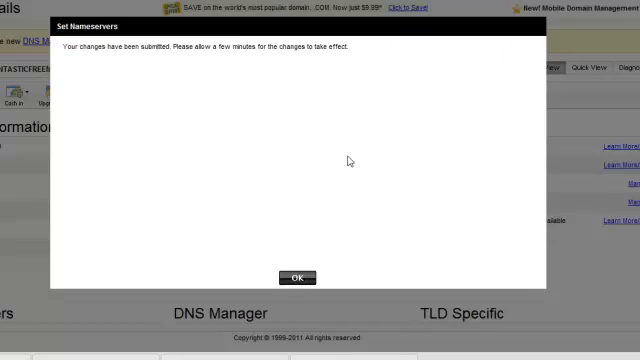
pyautogui.moveTo(284, 132)
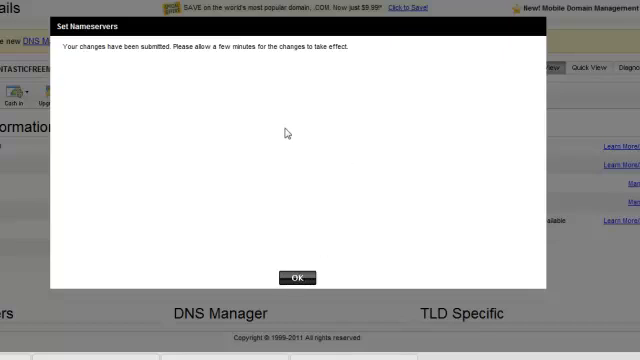
pyautogui.moveTo(280, 150)
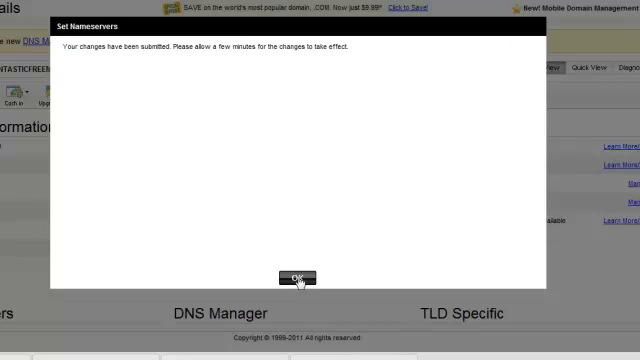
# Dismiss the changes-submitted confirmation, returning to the domain details page.
pyautogui.click(298, 280)
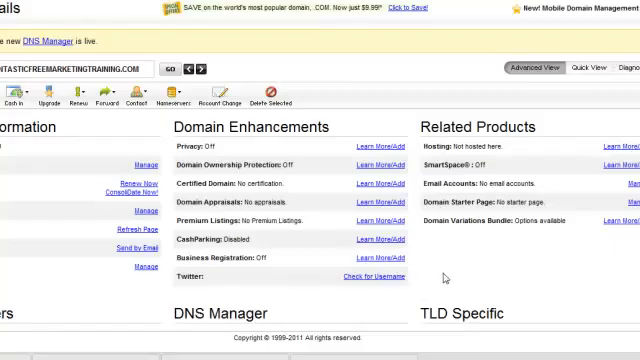
pyautogui.moveTo(442, 278)
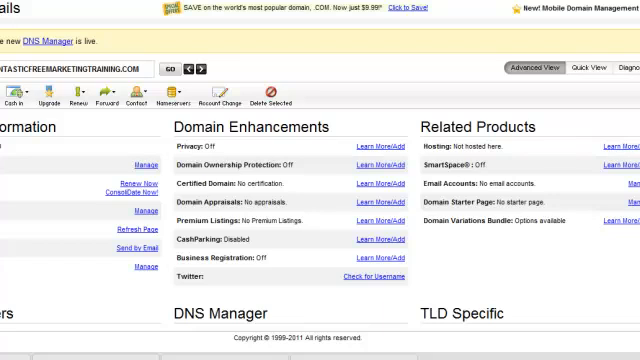